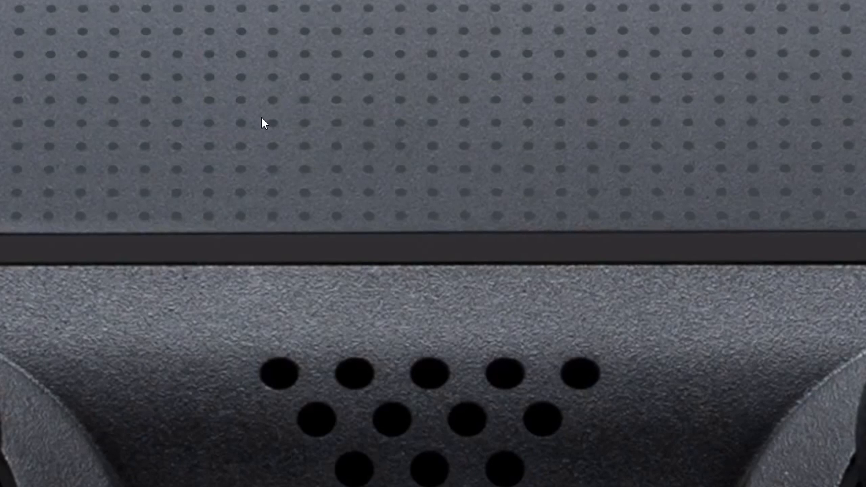
pyautogui.moveTo(399, 423)
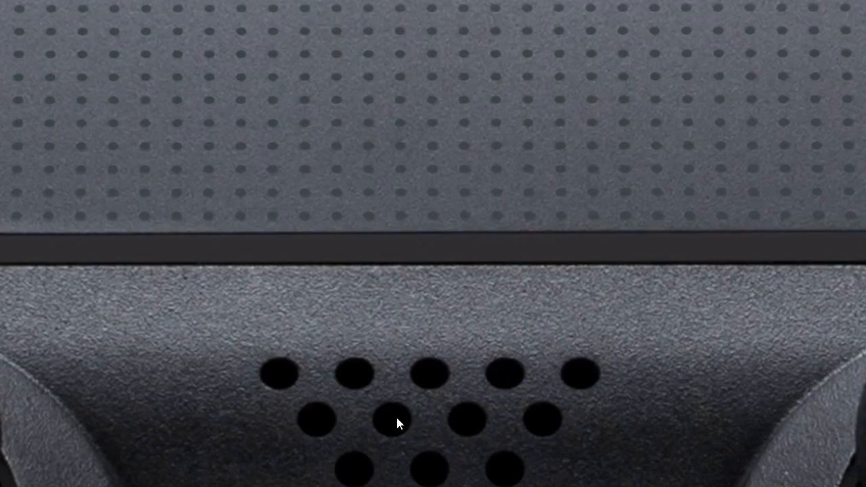
pyautogui.moveTo(389, 453)
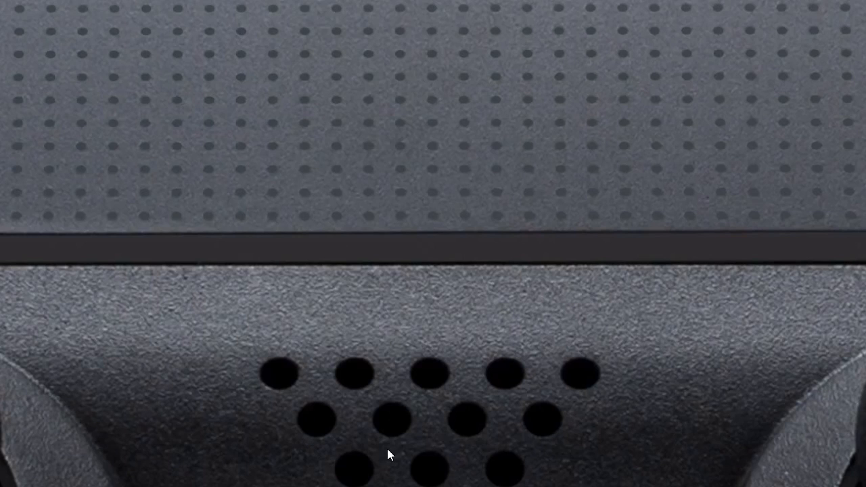